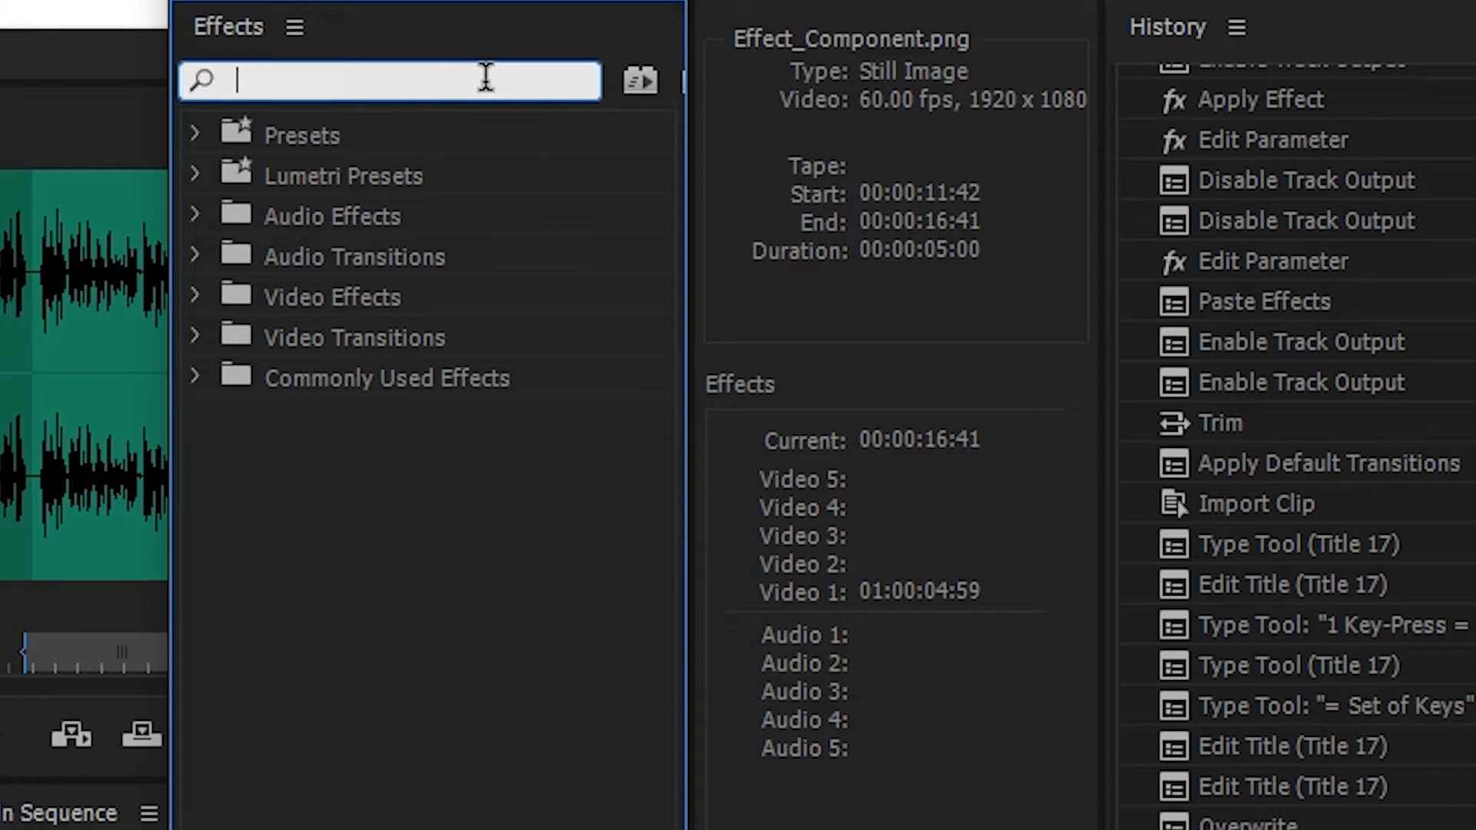
Filter the Effects panel with 'crop' to reveal the Crop video effect
type("crop")
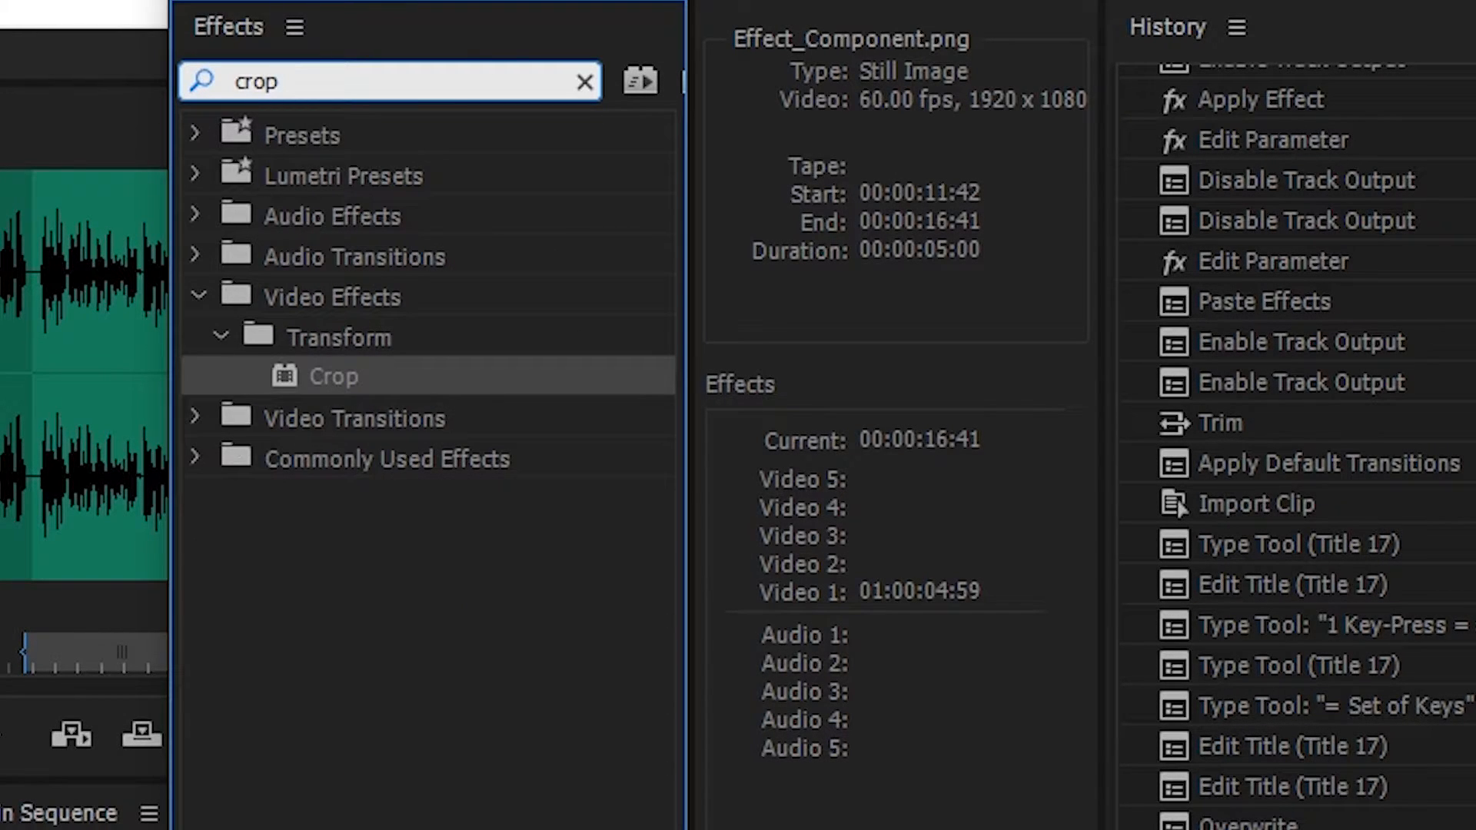
right_click(332, 375)
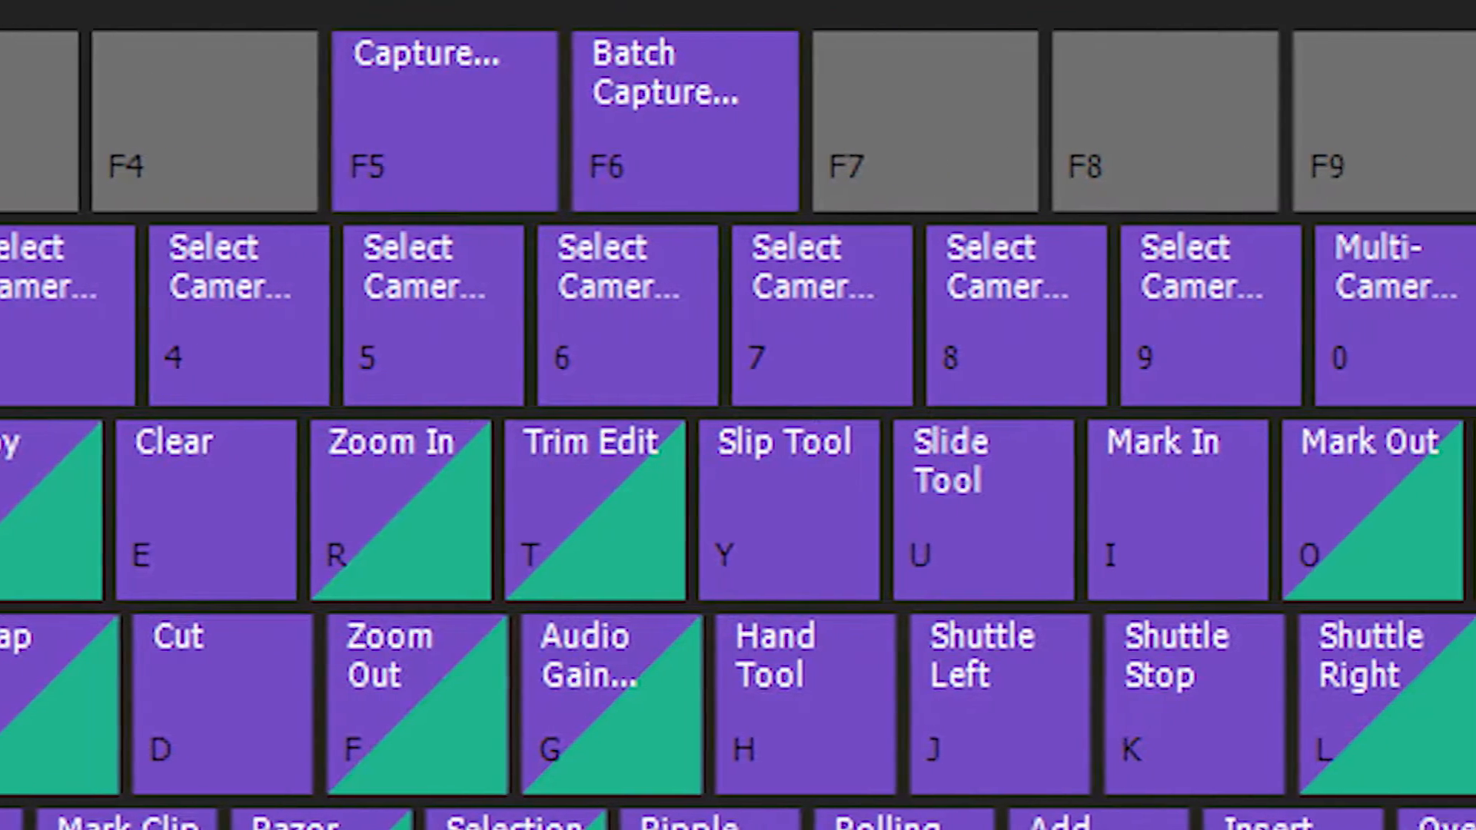
Review the Keyboard Shortcuts map from the Edit menu and cancel out without changes
scroll("right", 3)
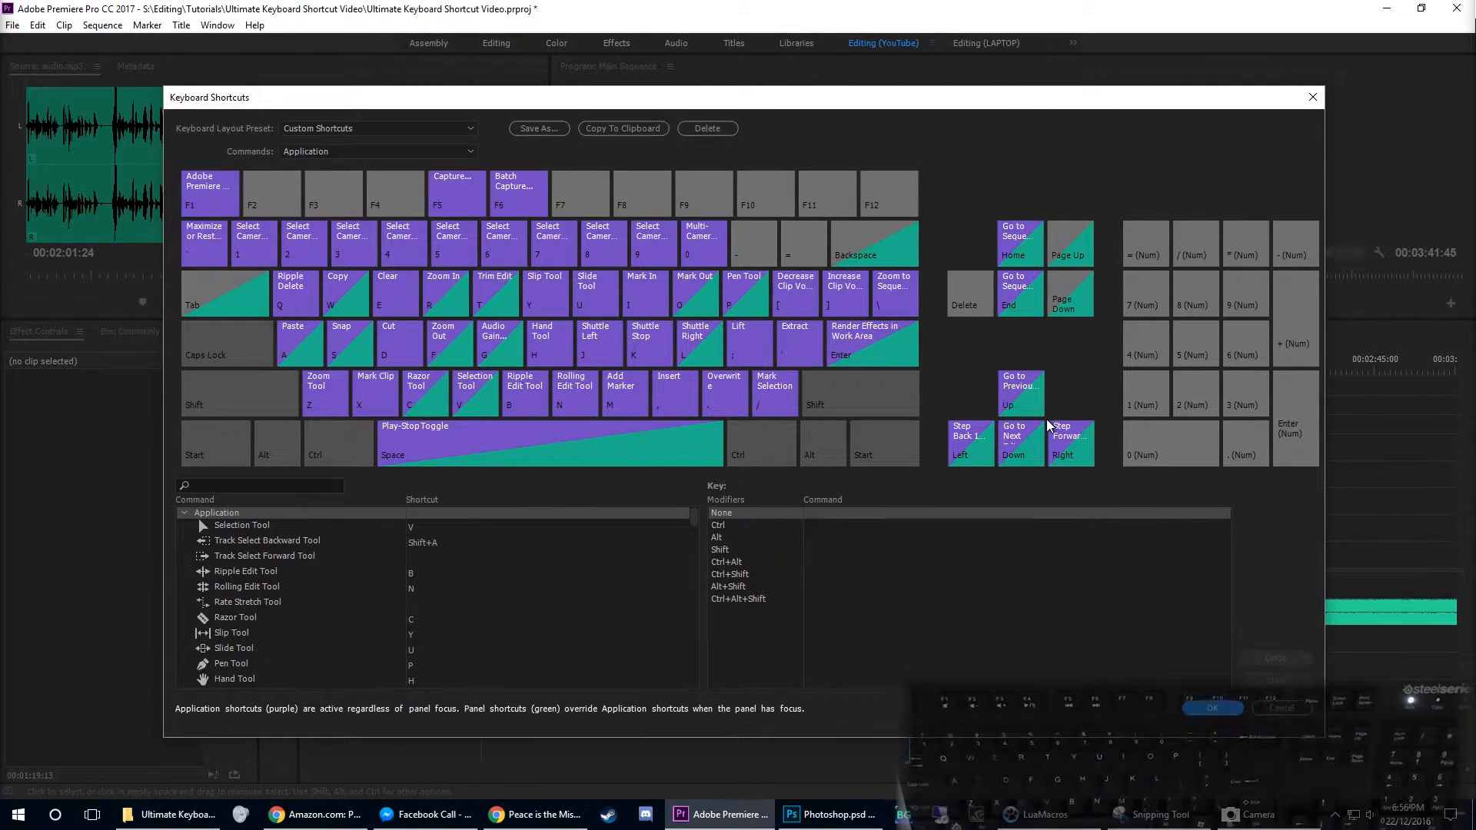
left_click(37, 26)
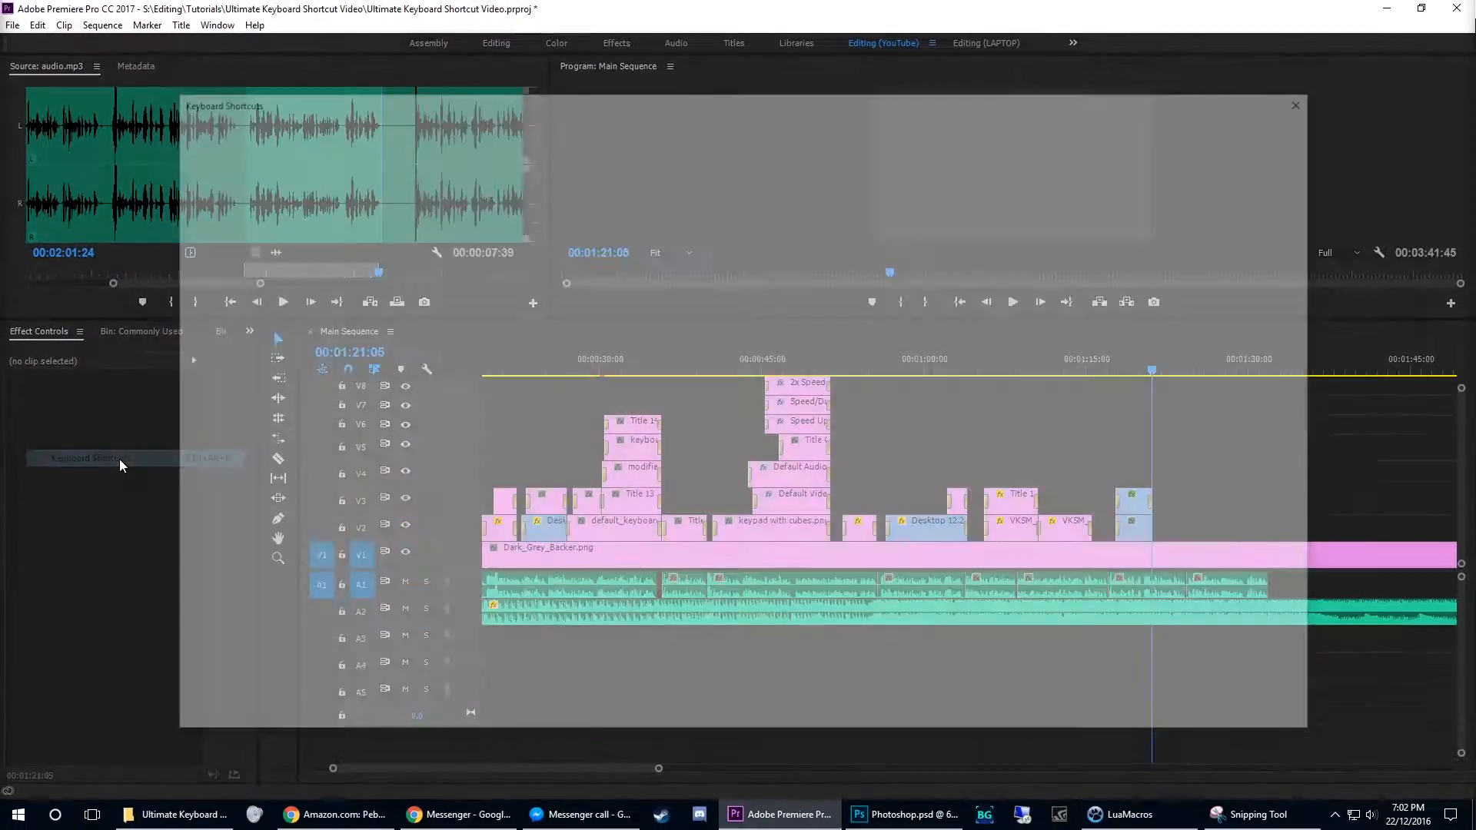
left_click(75, 458)
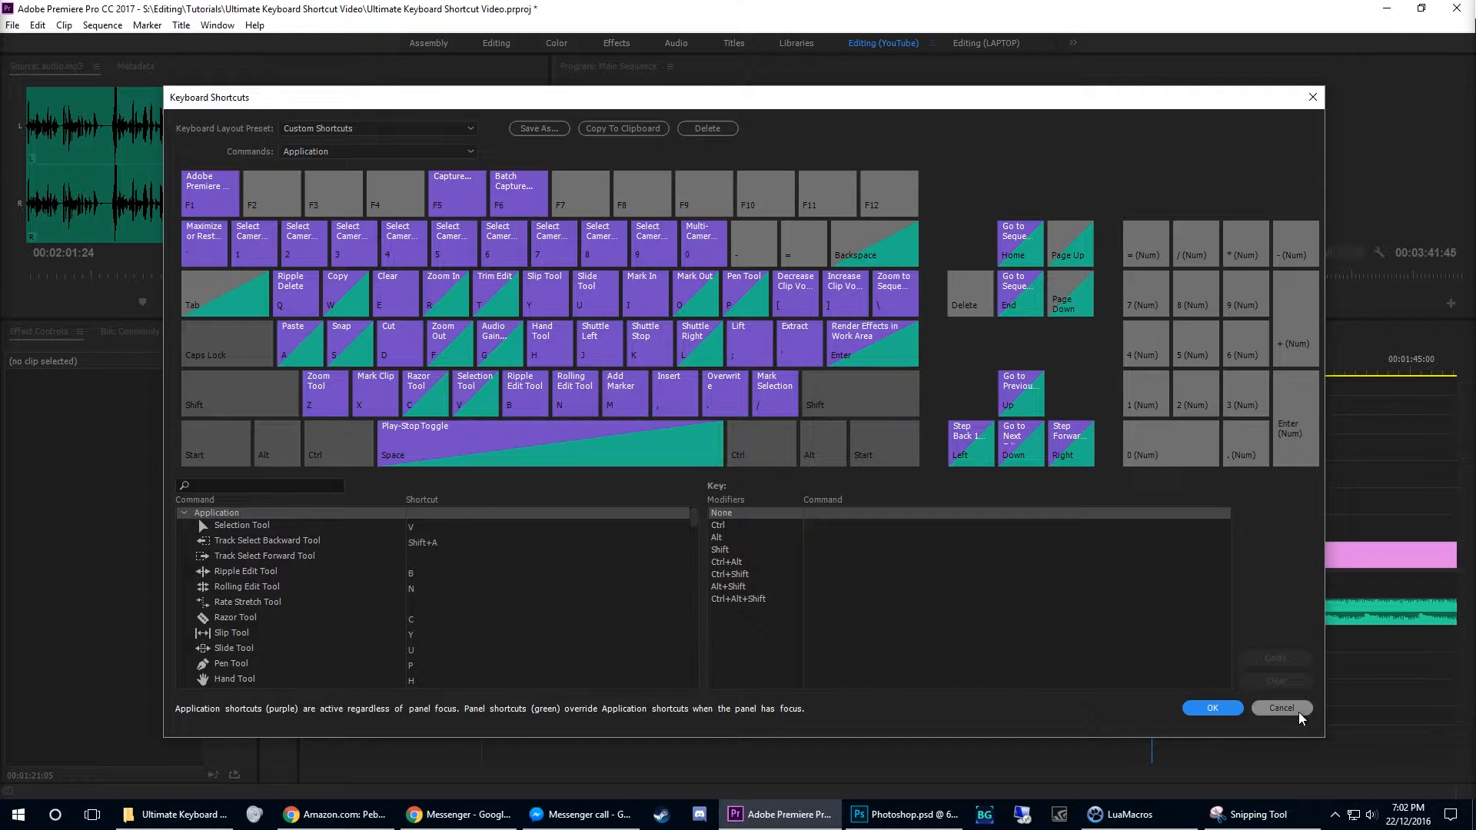
left_click(1280, 707)
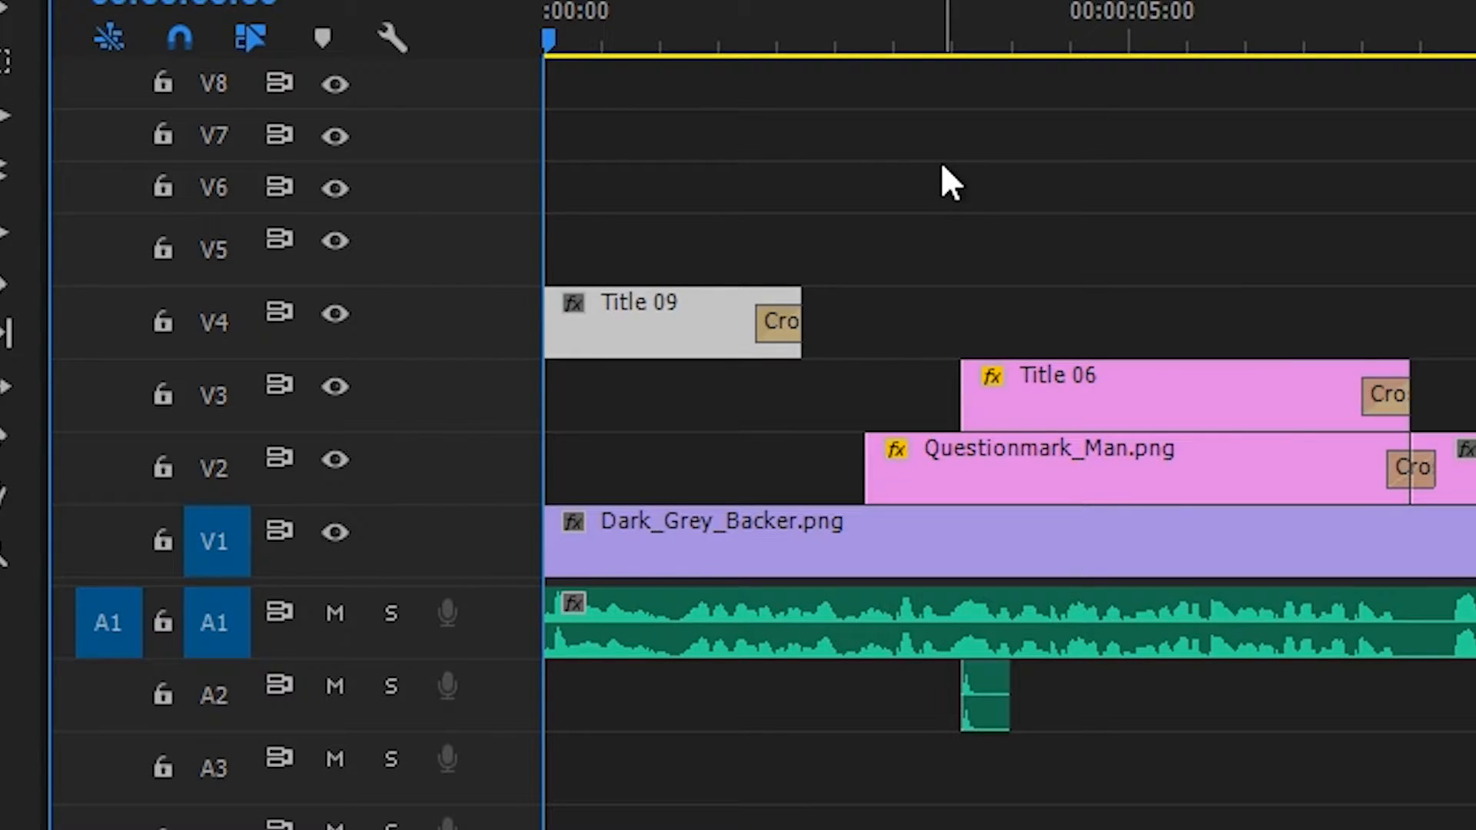
Search 'nudge clip' to list the Nudge Clip Selection commands with Alt+Up and Alt+Down
type("nudge clip")
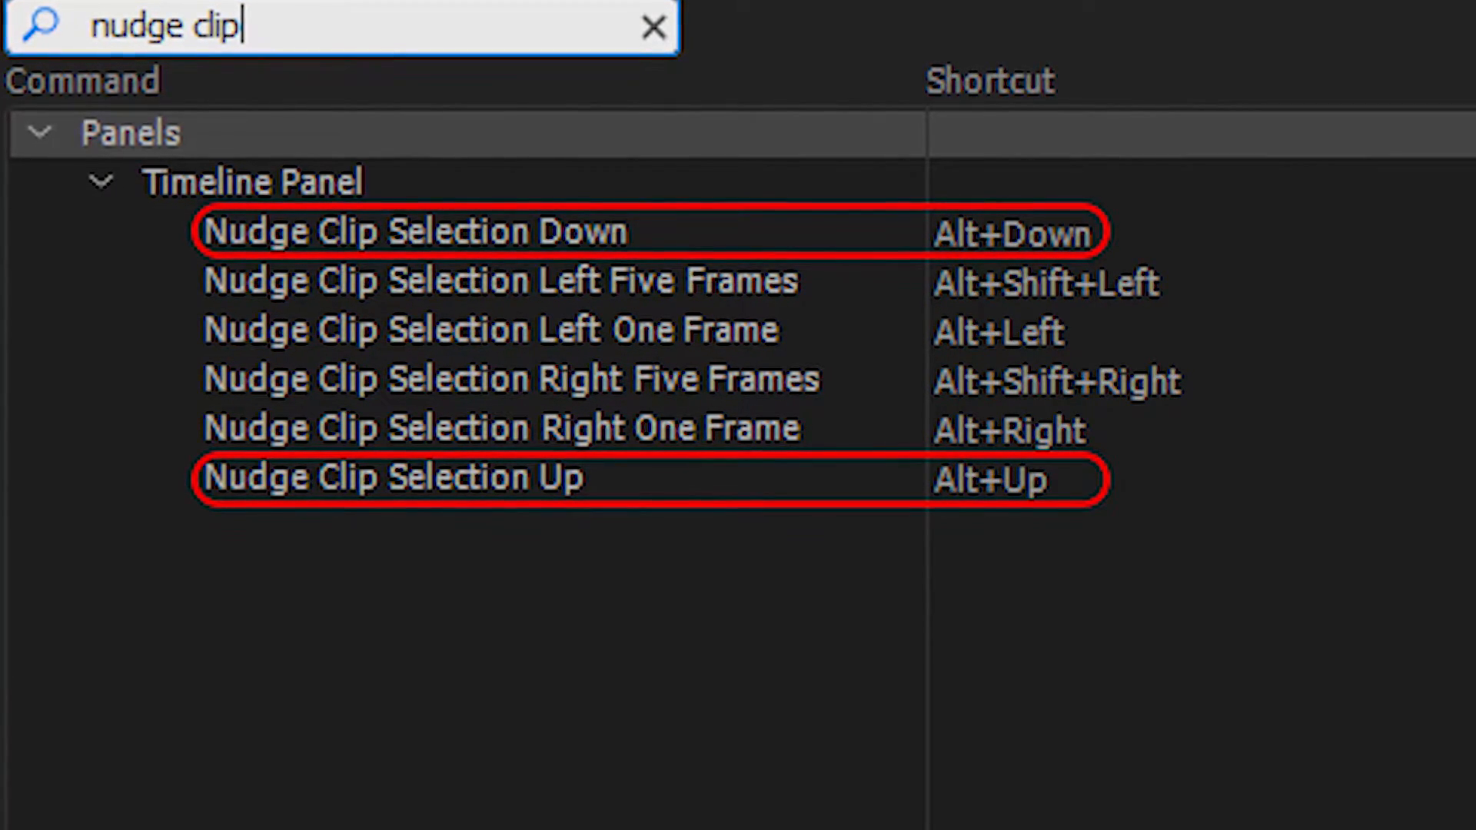
left_click(650, 26)
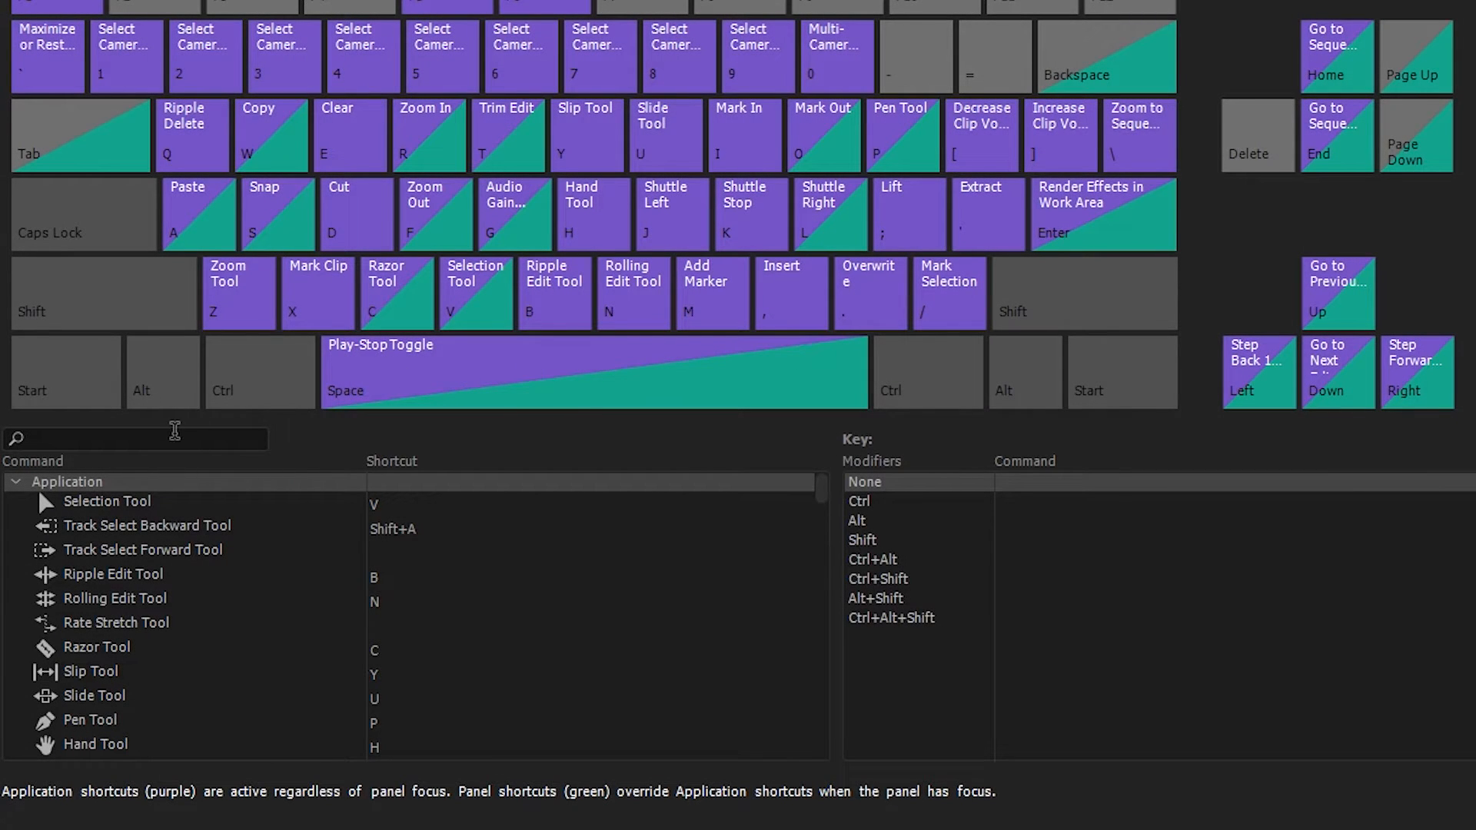
Search 'clip', locate Nudge Clip Selection Down under Timeline Panel and assign it Shift+F
type("clip")
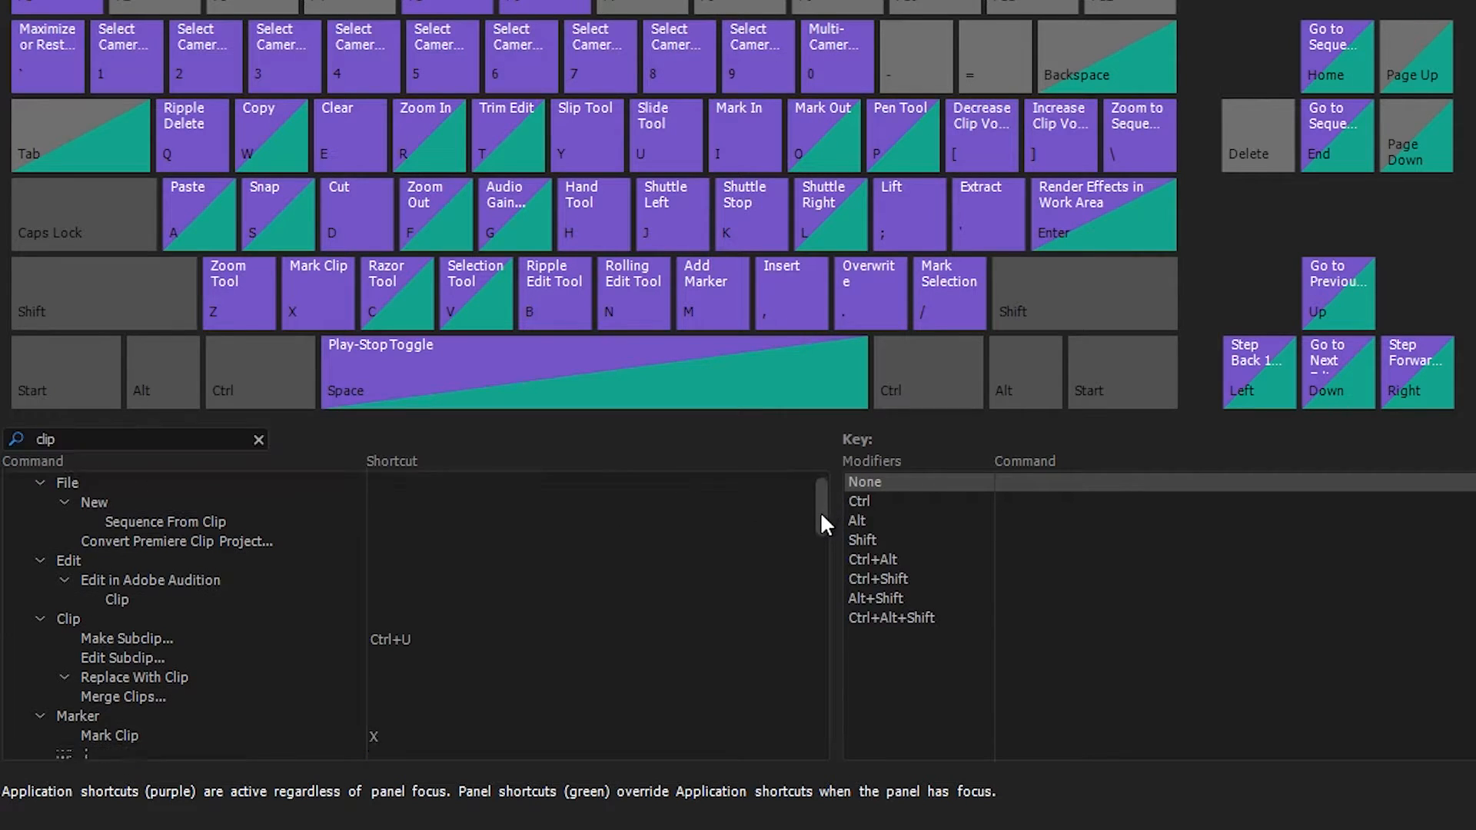
scroll("down", 3)
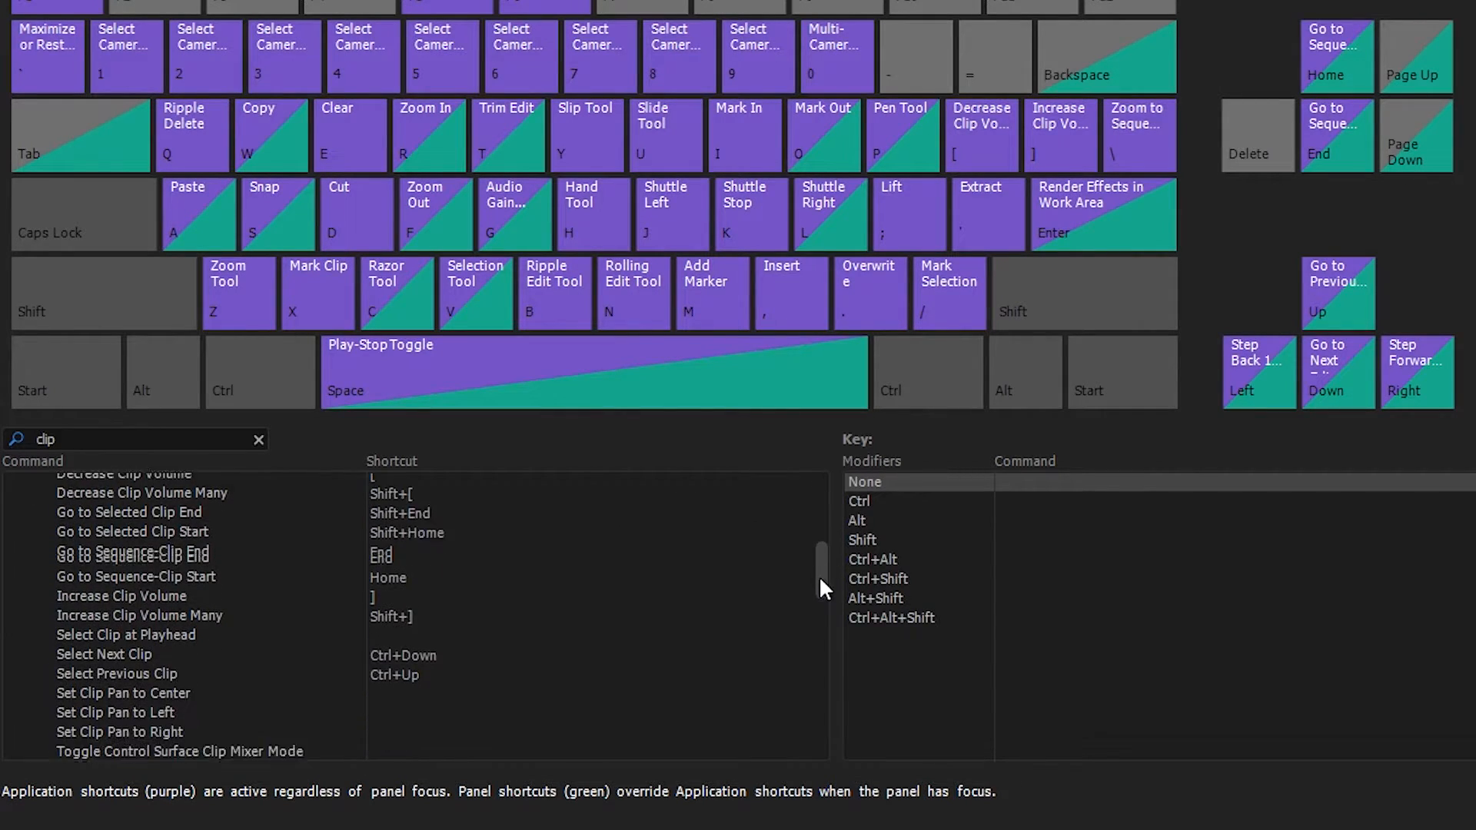
scroll("down", 3)
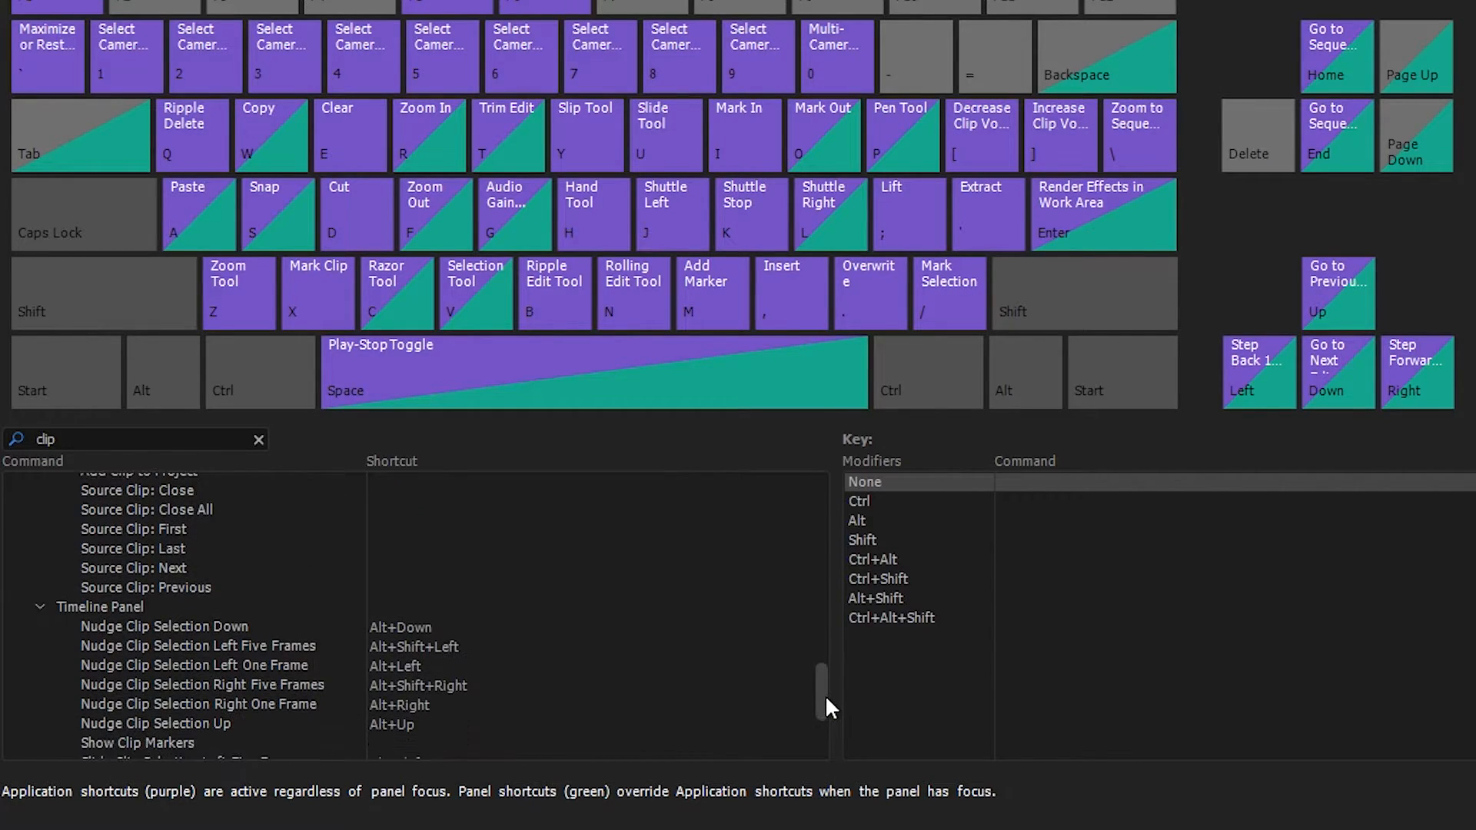
scroll("down", 3)
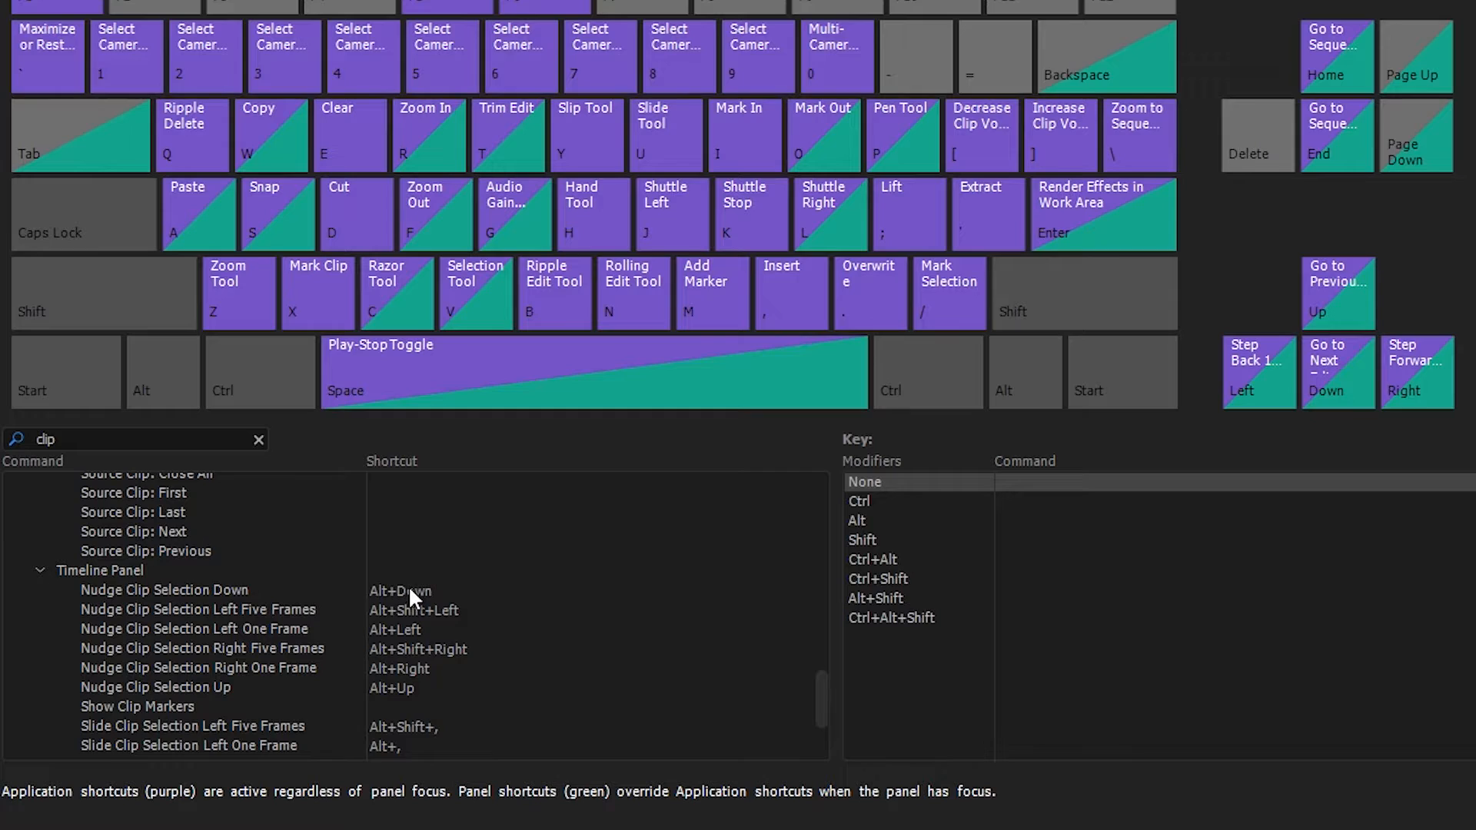
left_click(165, 590)
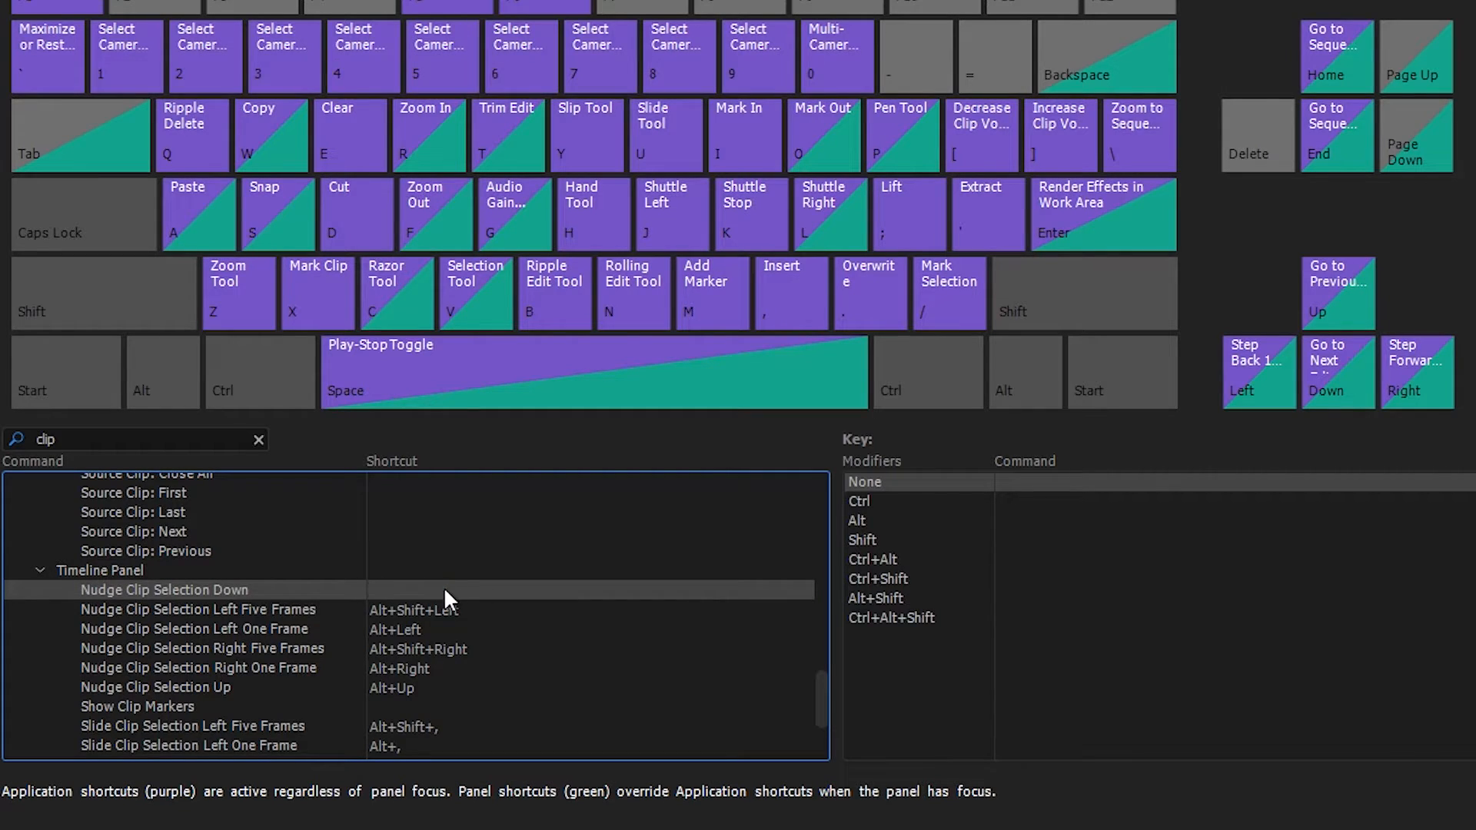
left_click(389, 589)
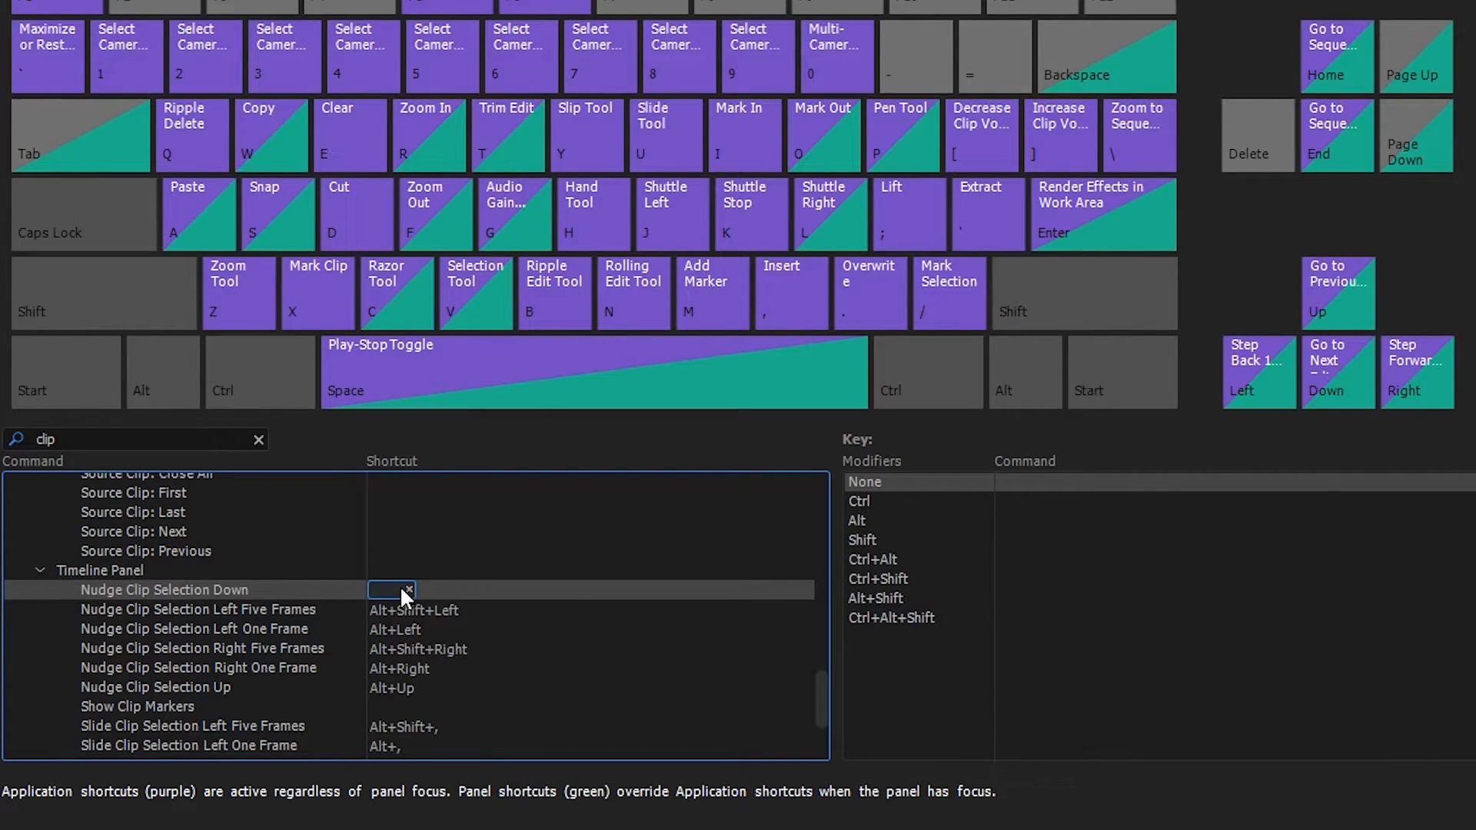
type("Shift+F")
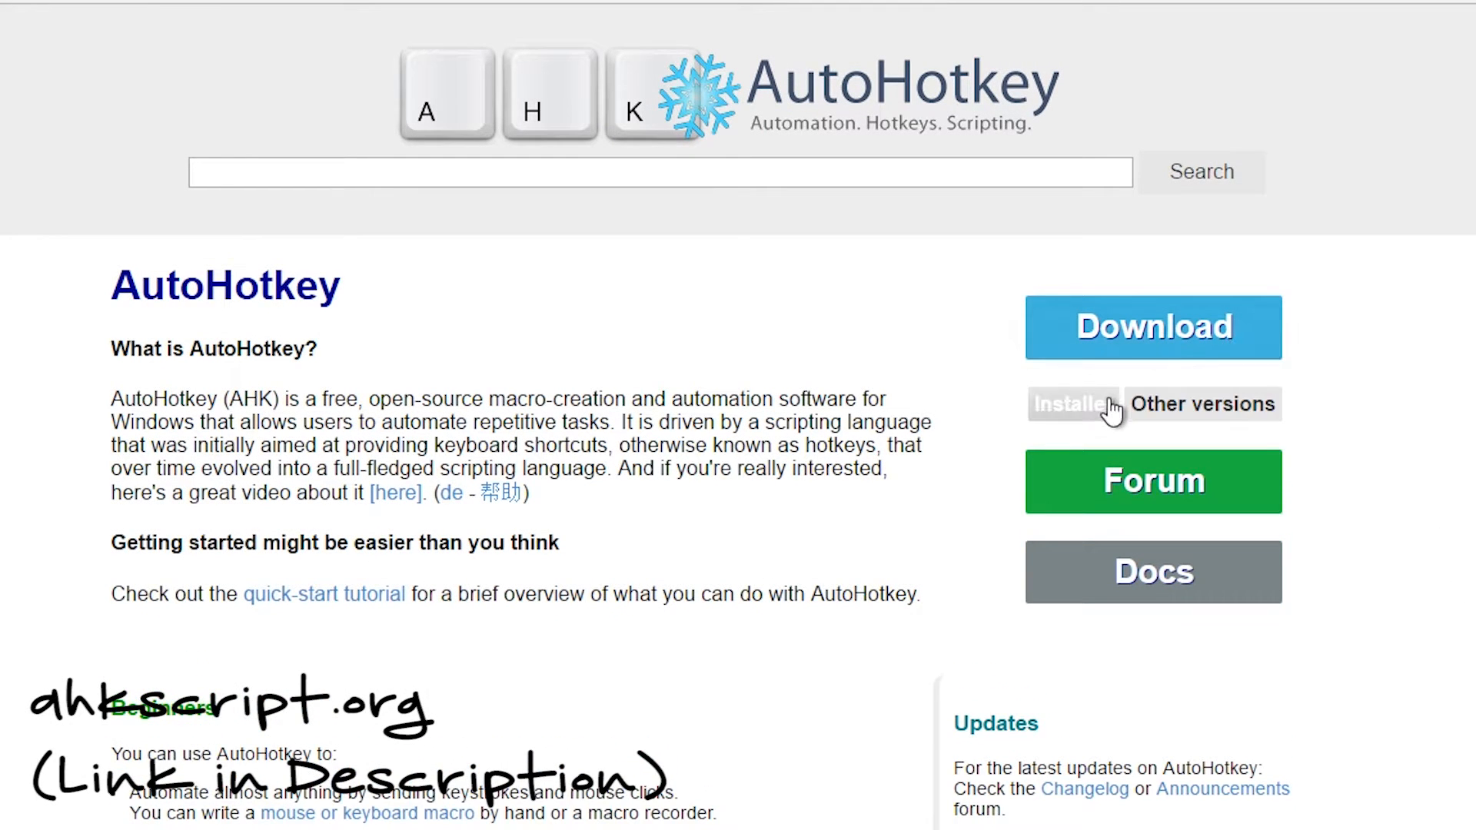
mouse_move(1096, 417)
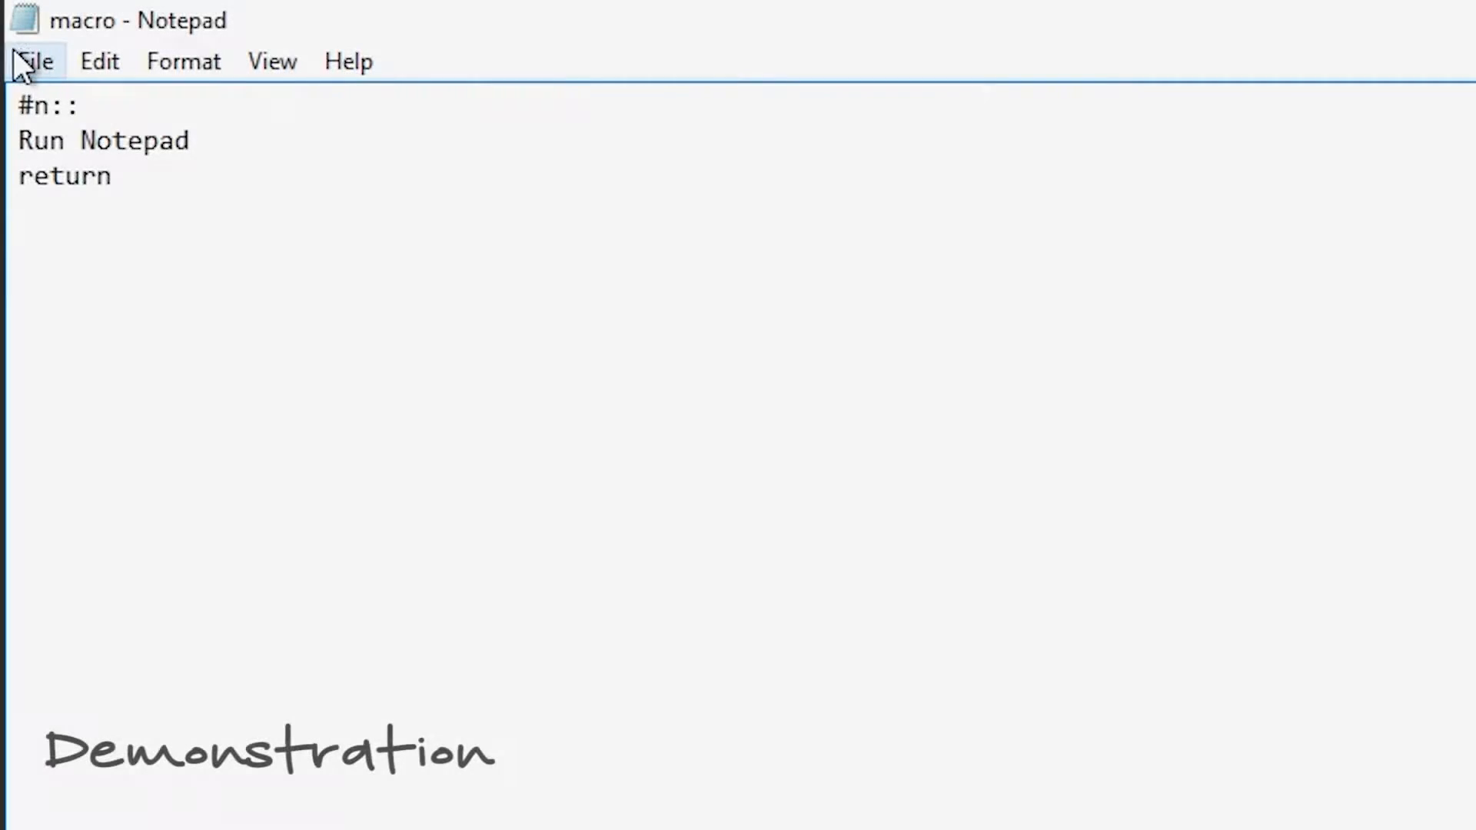
Save the hotkey script as 'macro' in the Desktop AutoHotkey folder and launch it
left_click(35, 60)
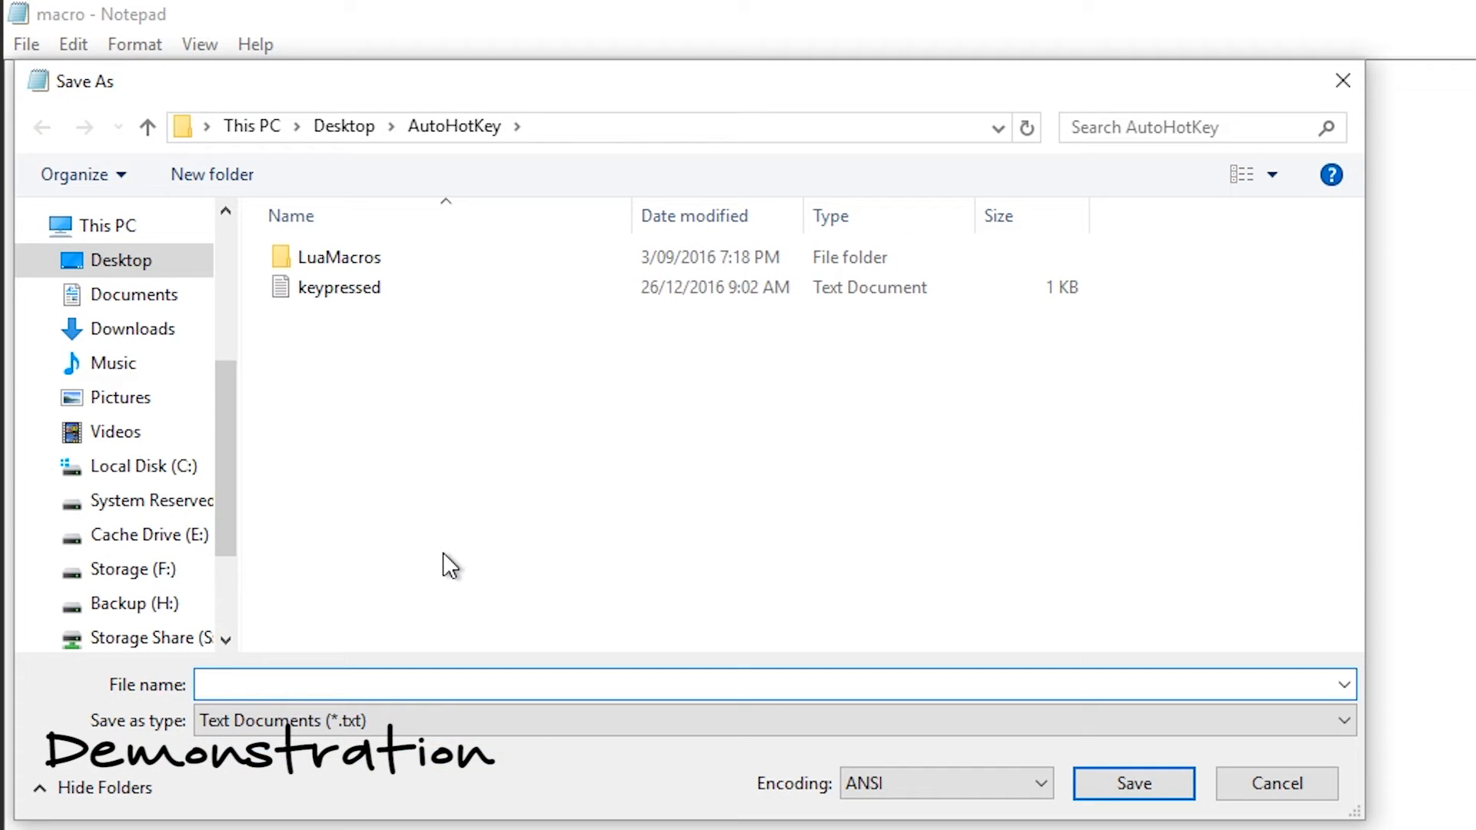
type("macro")
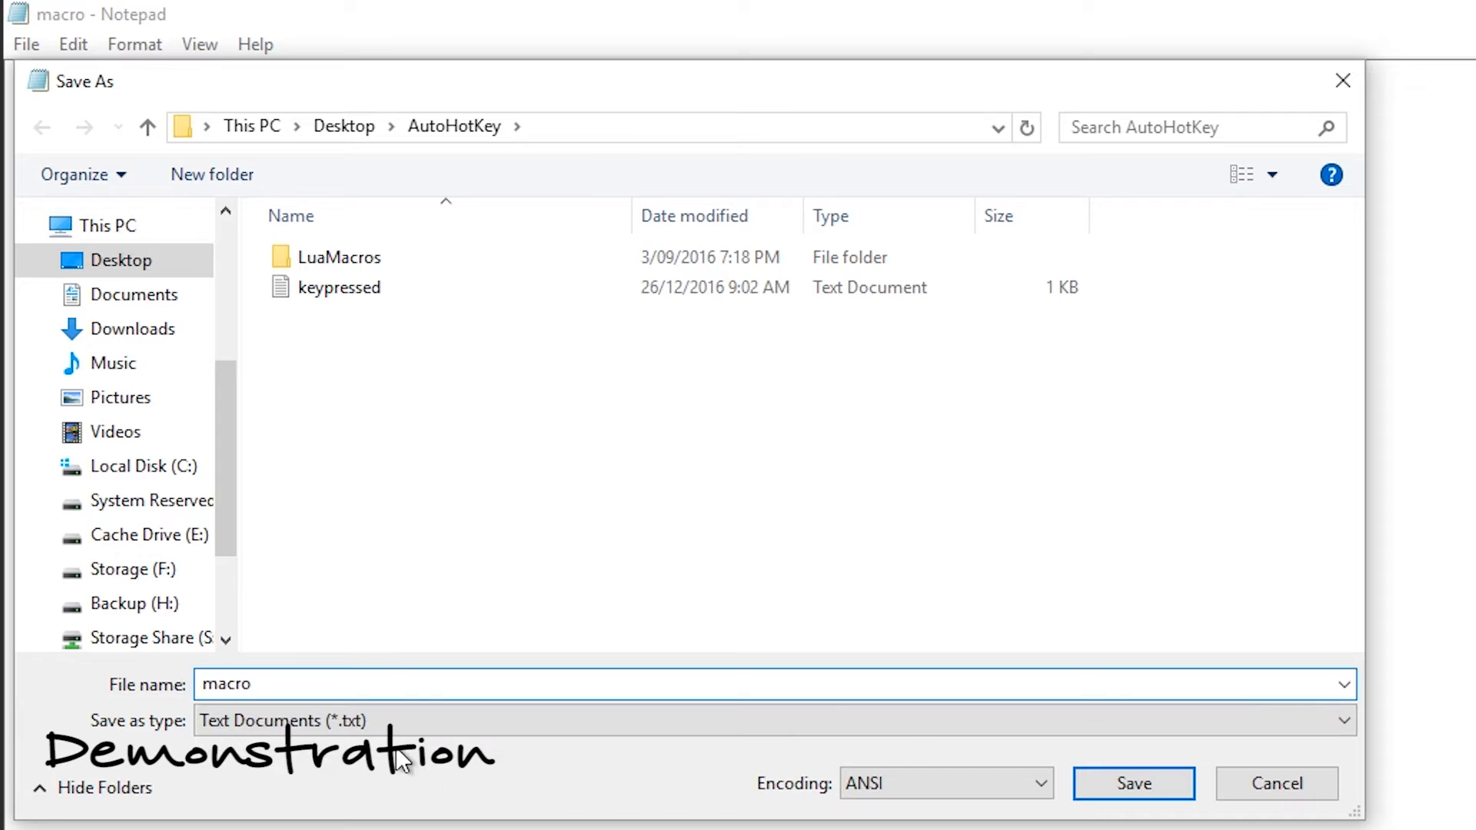
left_click(1133, 782)
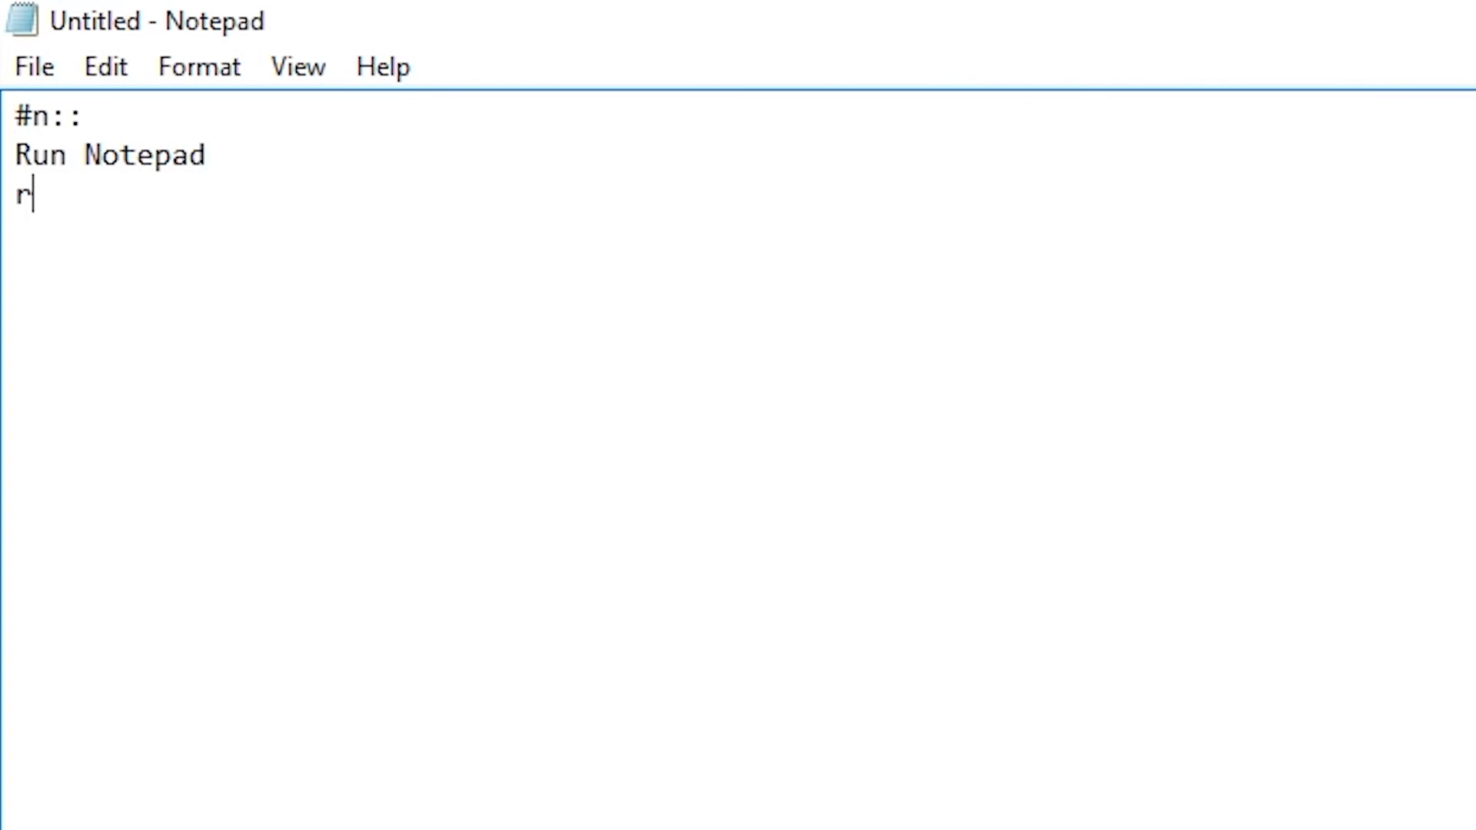
type("eturn")
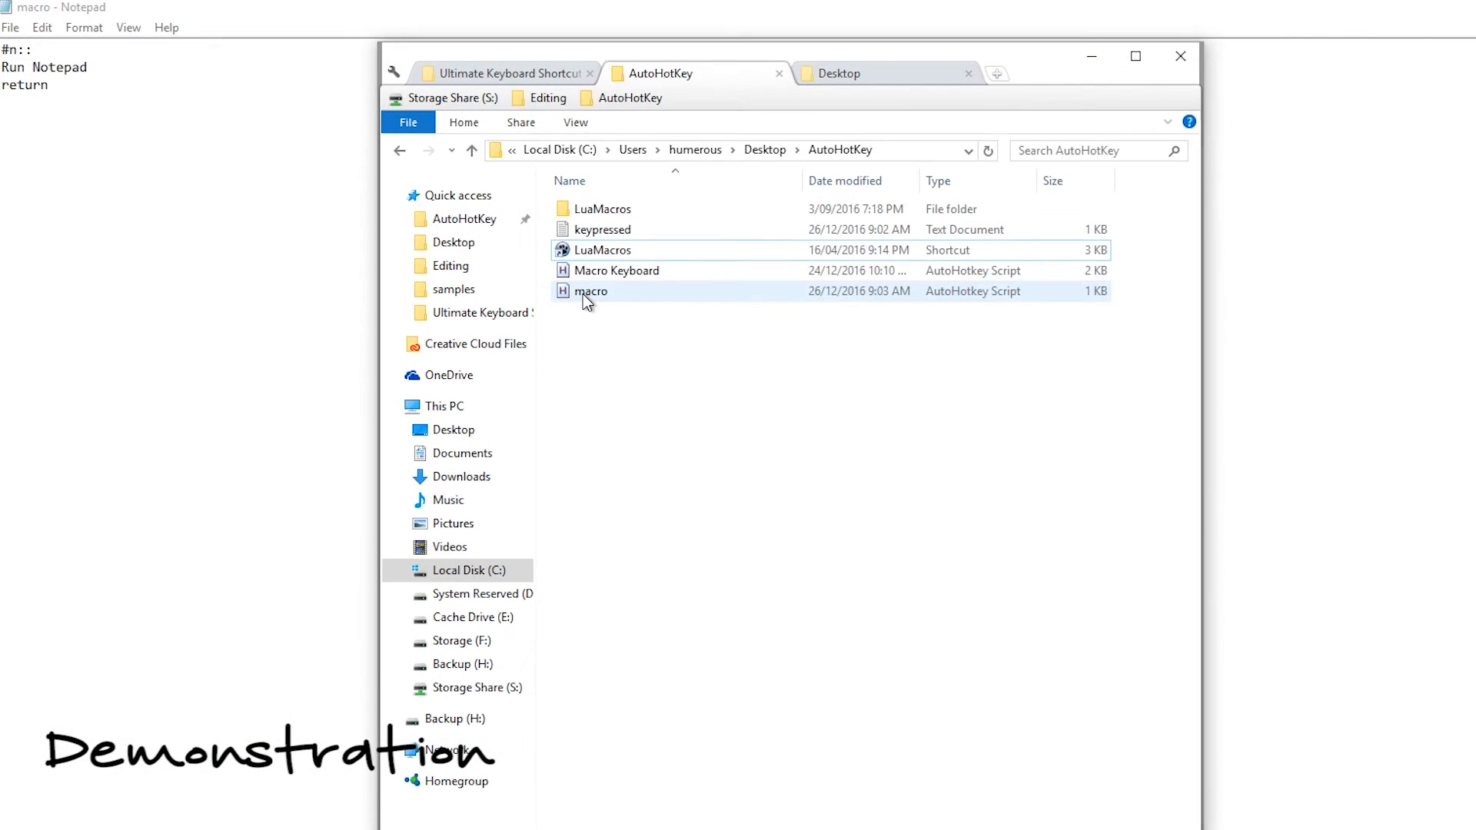
key("win+n")
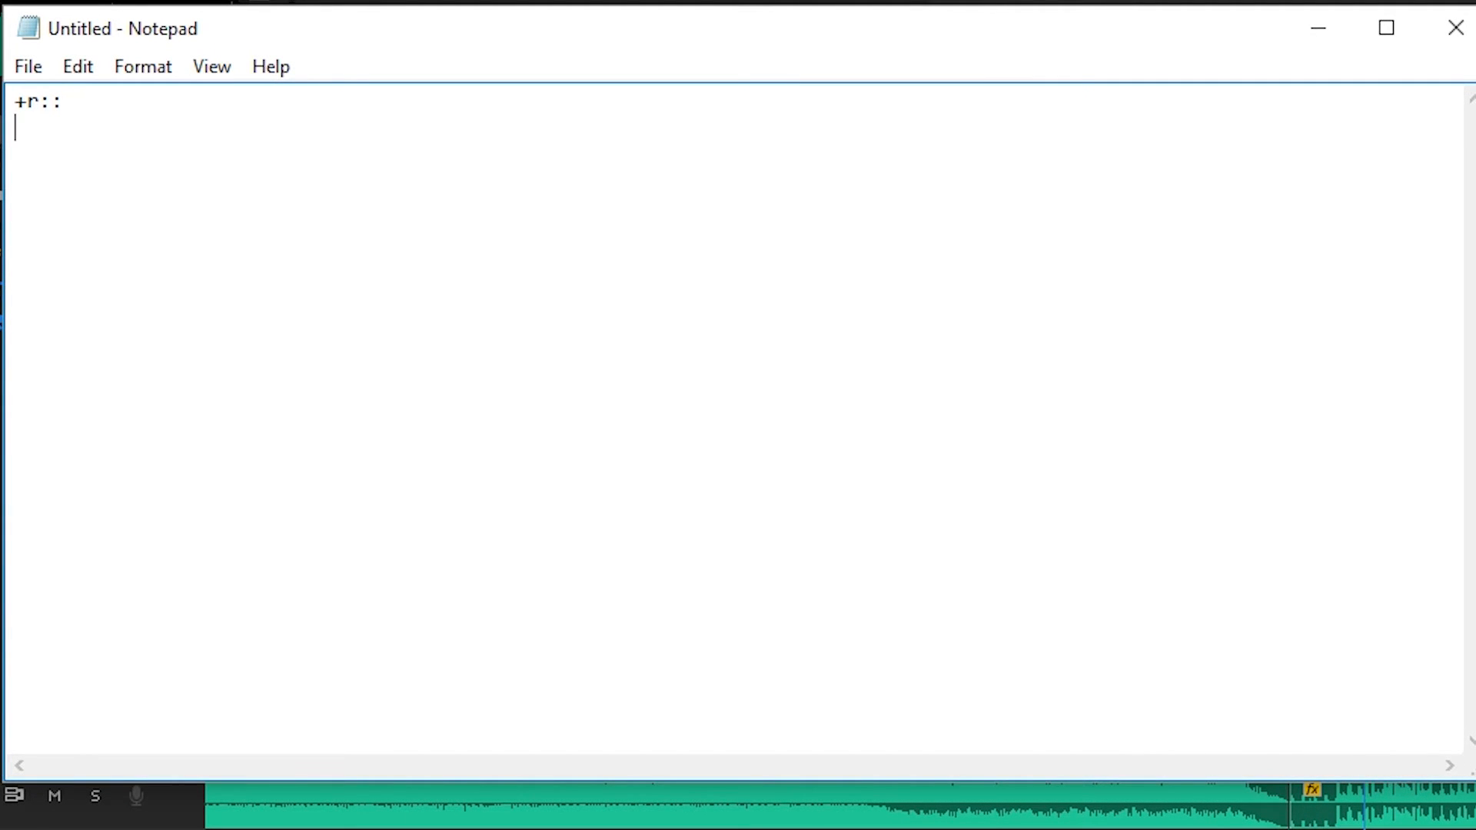
Write hotkeys so Shift+R sends Alt+Up and Shift+F sends Alt+Down
type("Send !")
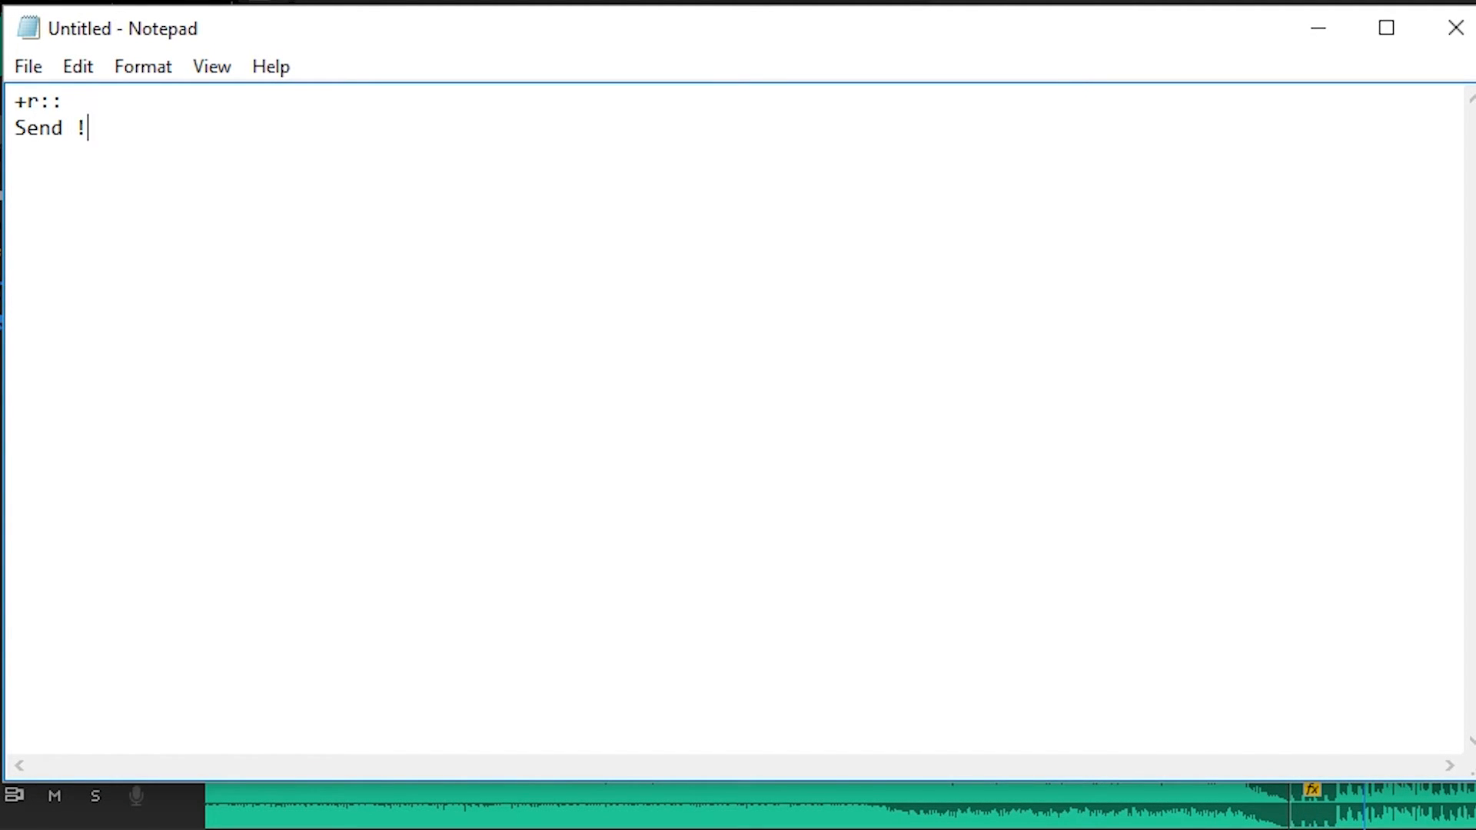
type("{Up}")
type("return")
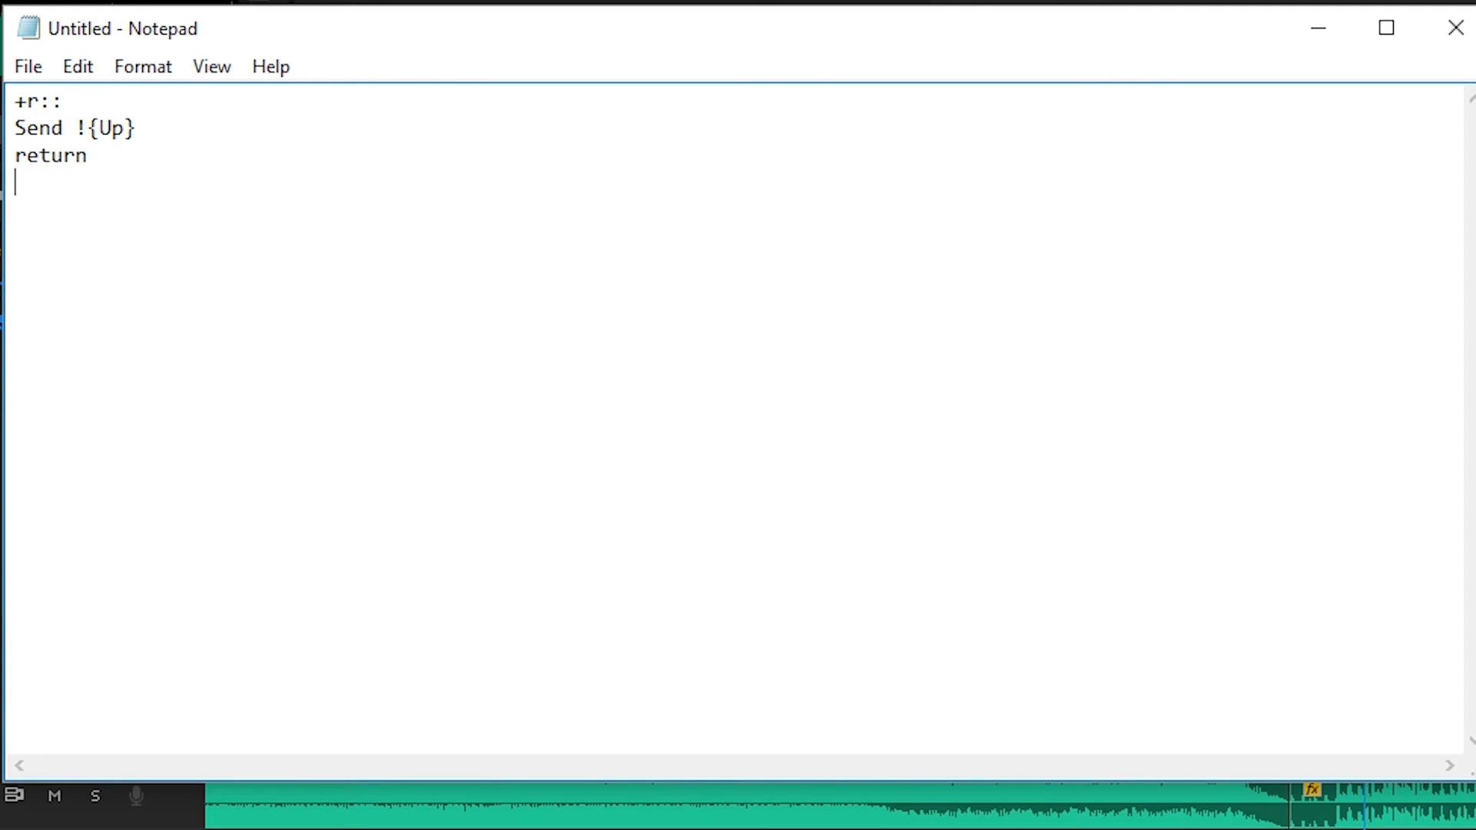
type("+f::")
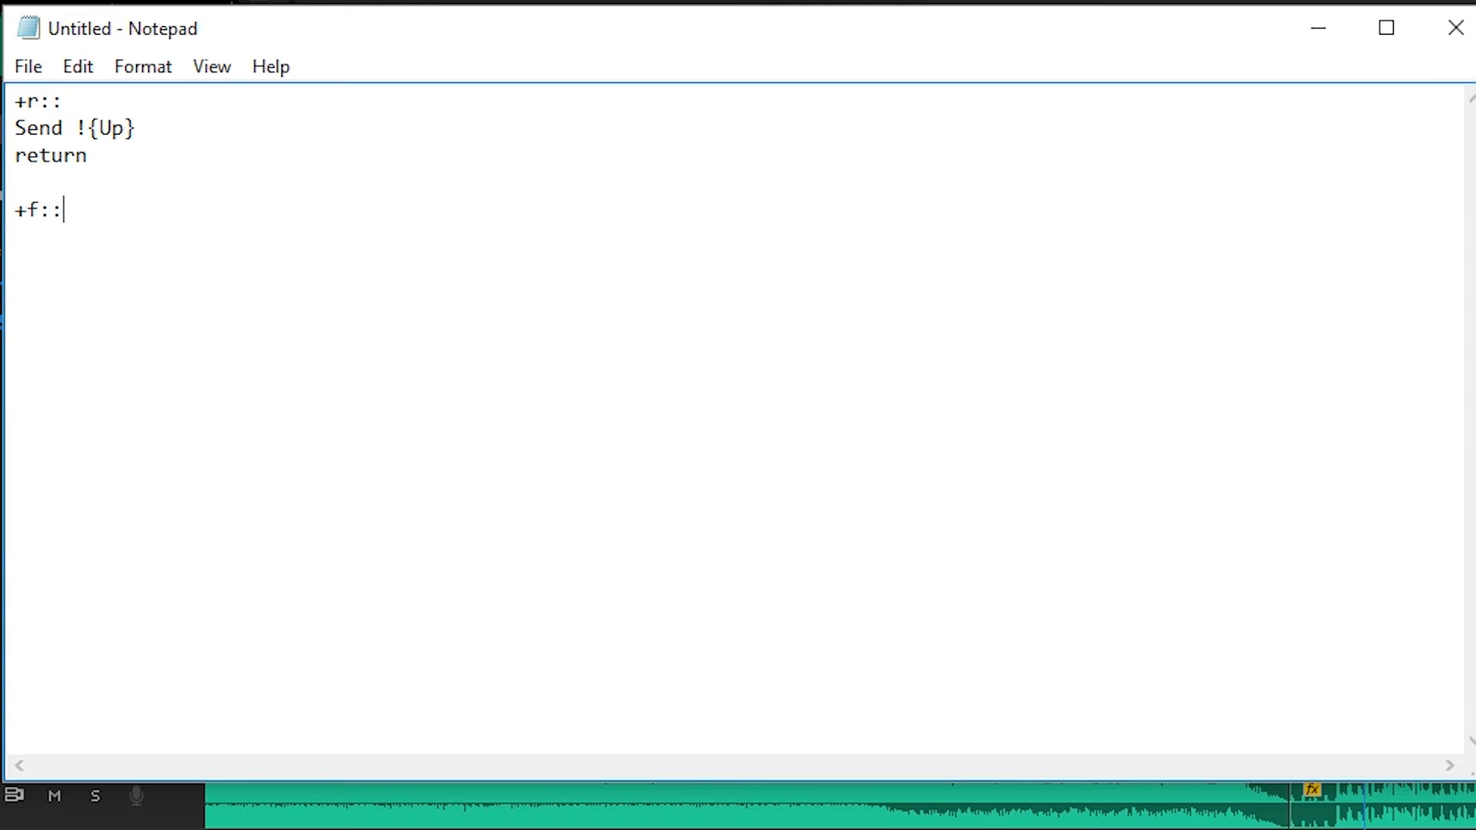
type("Send")
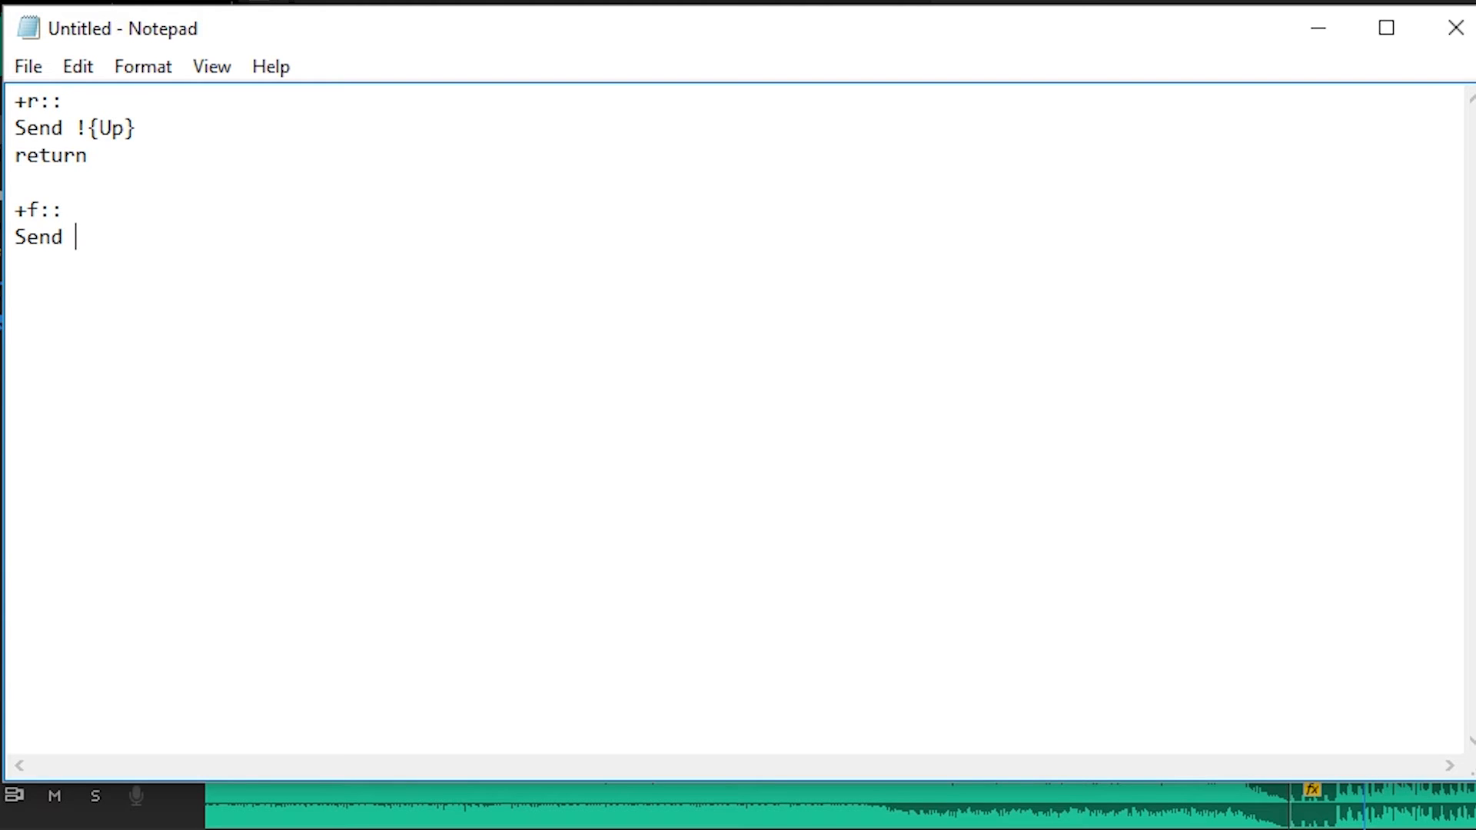
type("!{Down}")
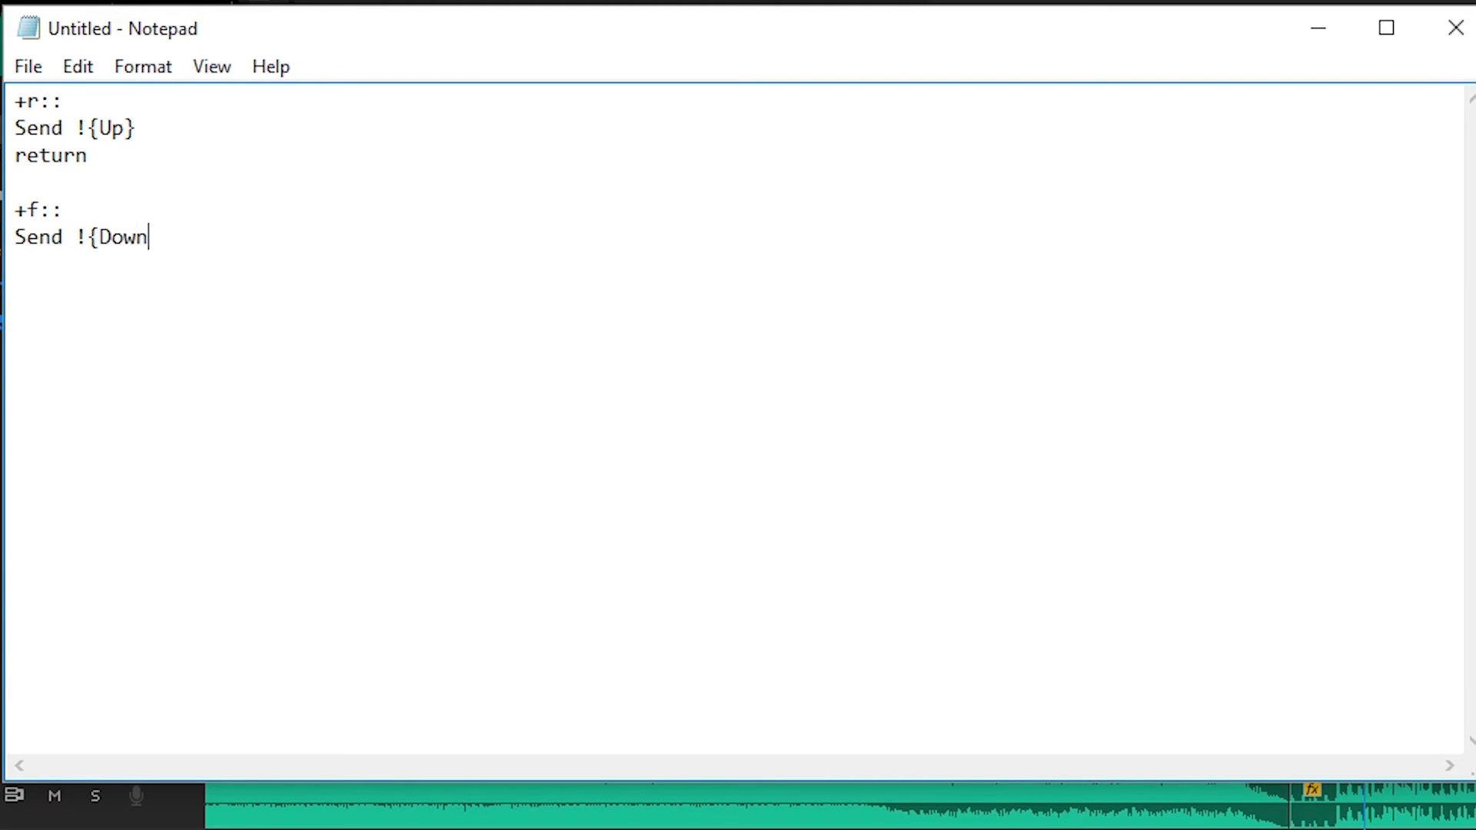
type("}")
type("Nudge_")
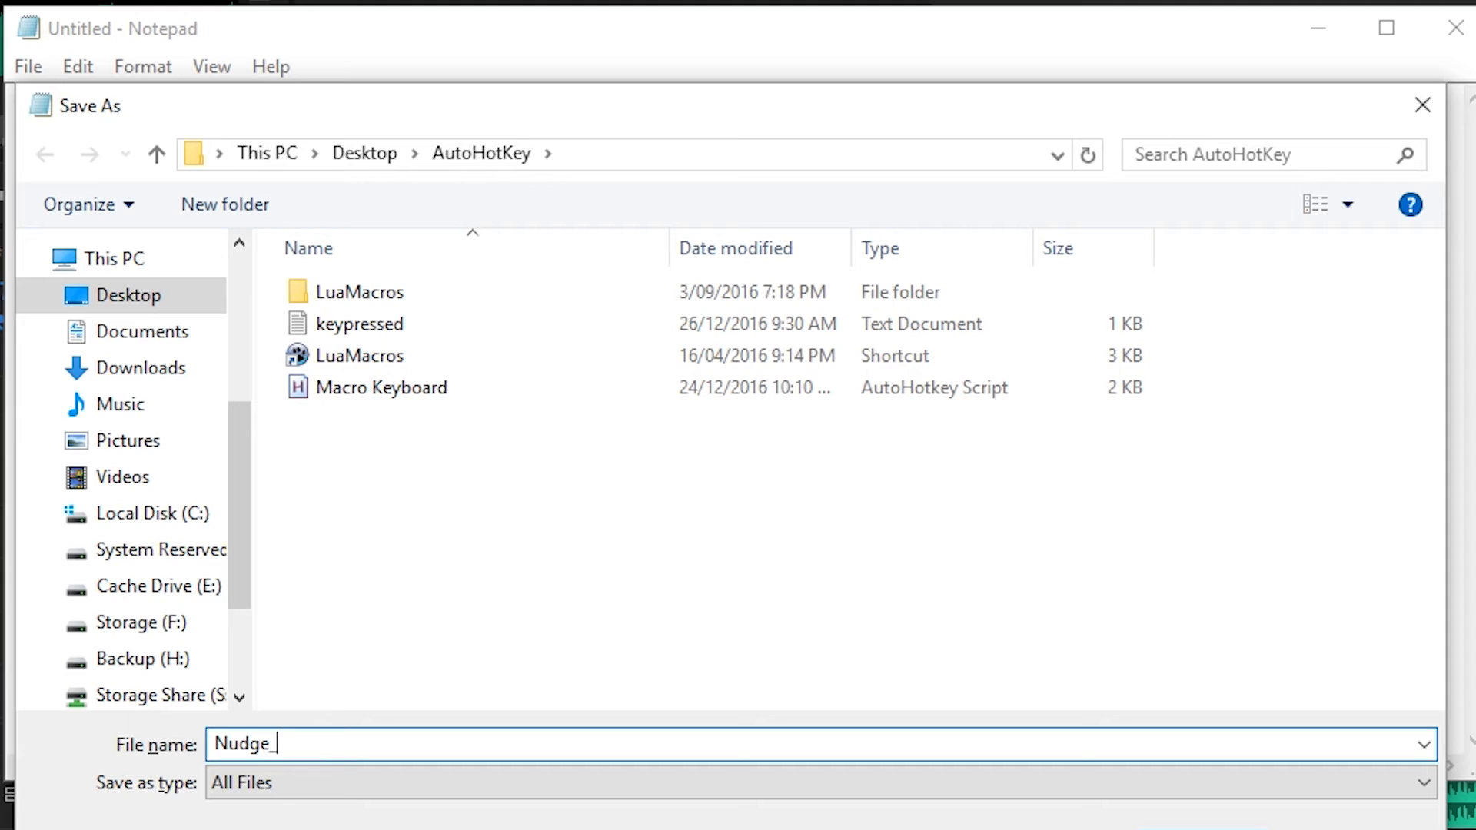
Name the script Nudge_Up_Down.ahk in Save As with All Files type
type("Up_Down.ahk")
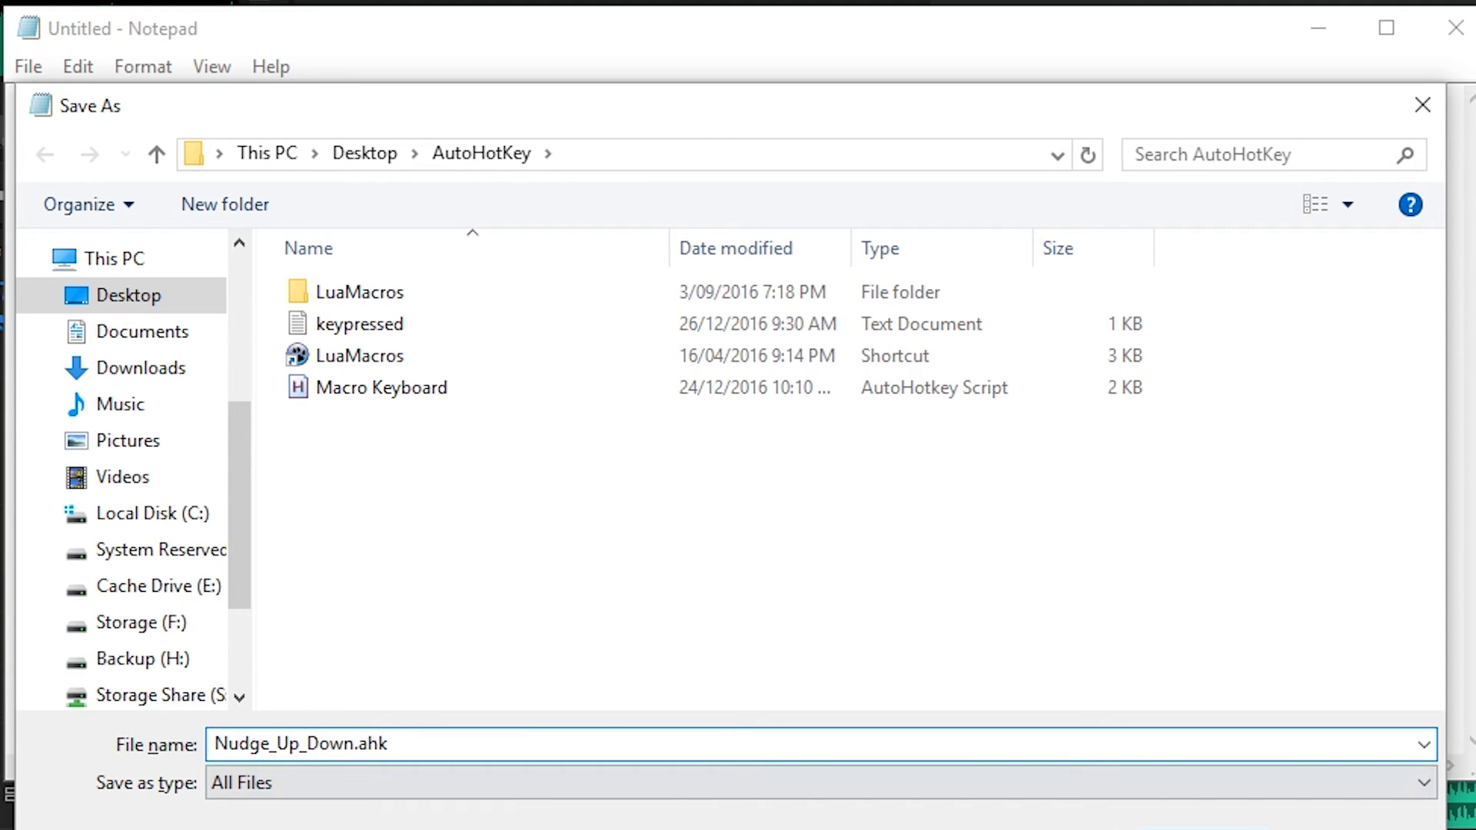